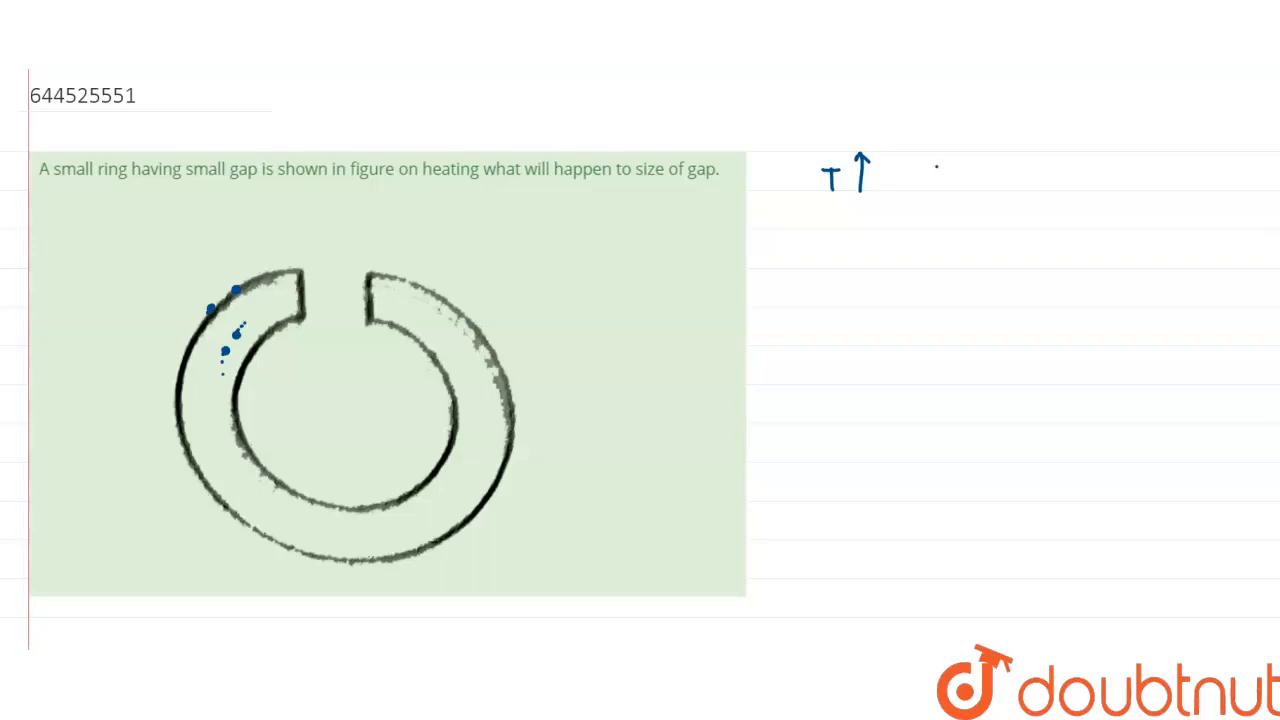
type("Size of gap")
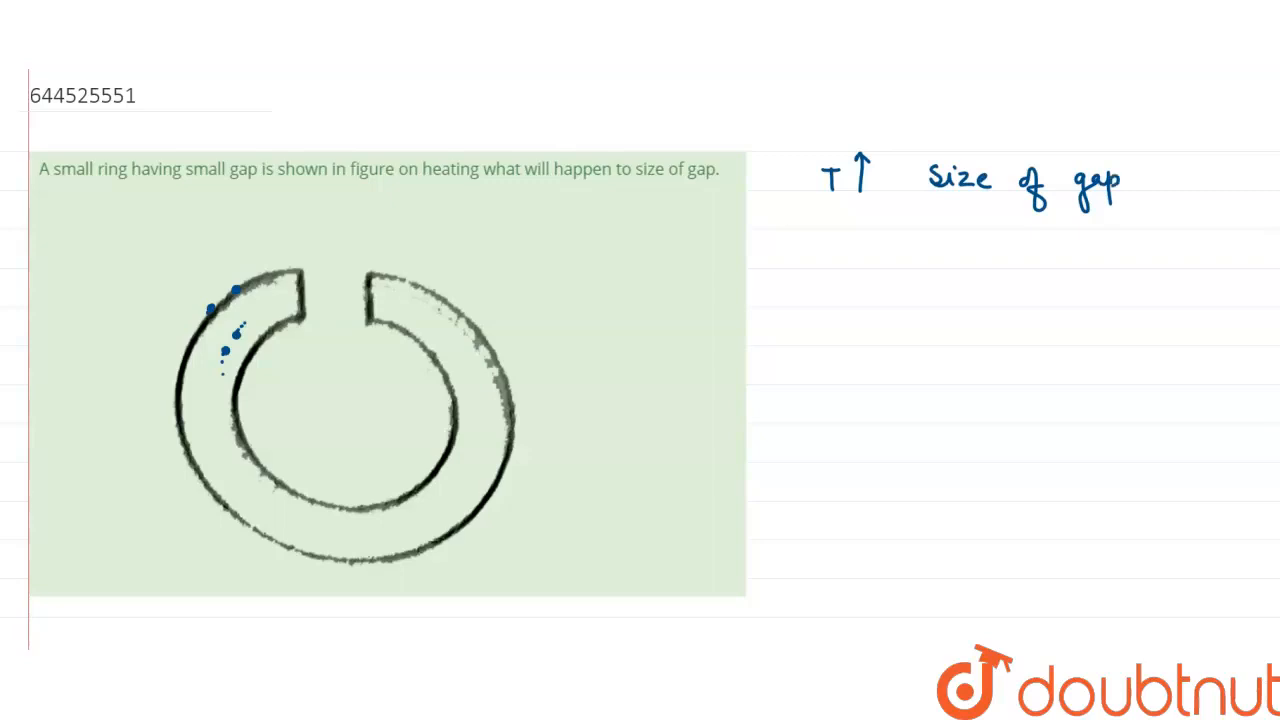